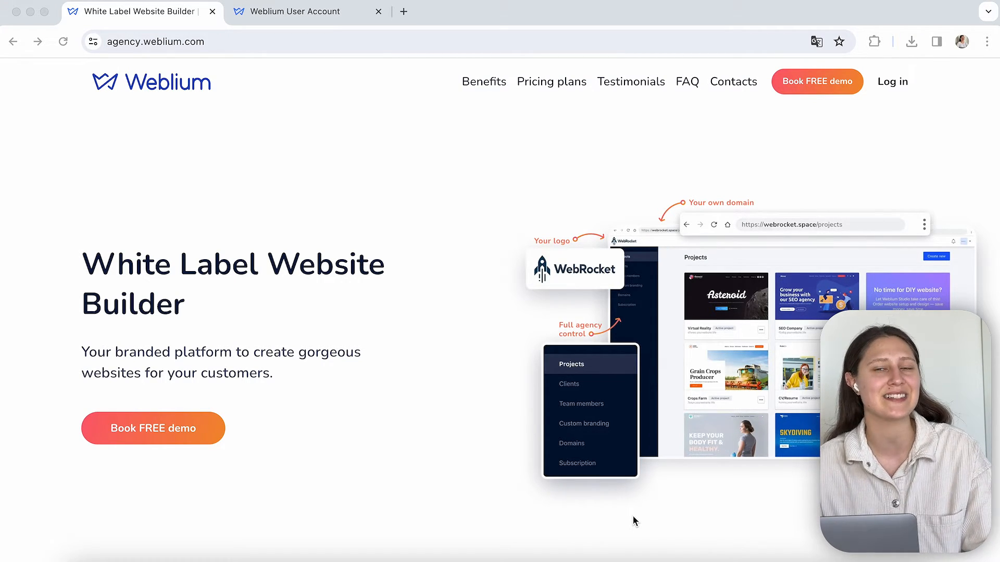
Step: Switch to the reseller account tab and go to its Custom branding page
click(295, 11)
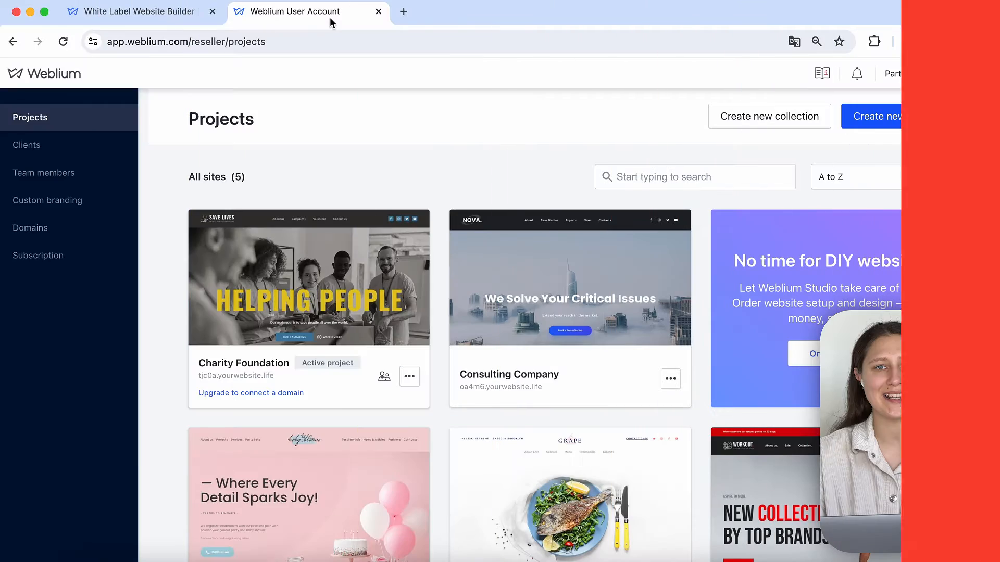
click(48, 200)
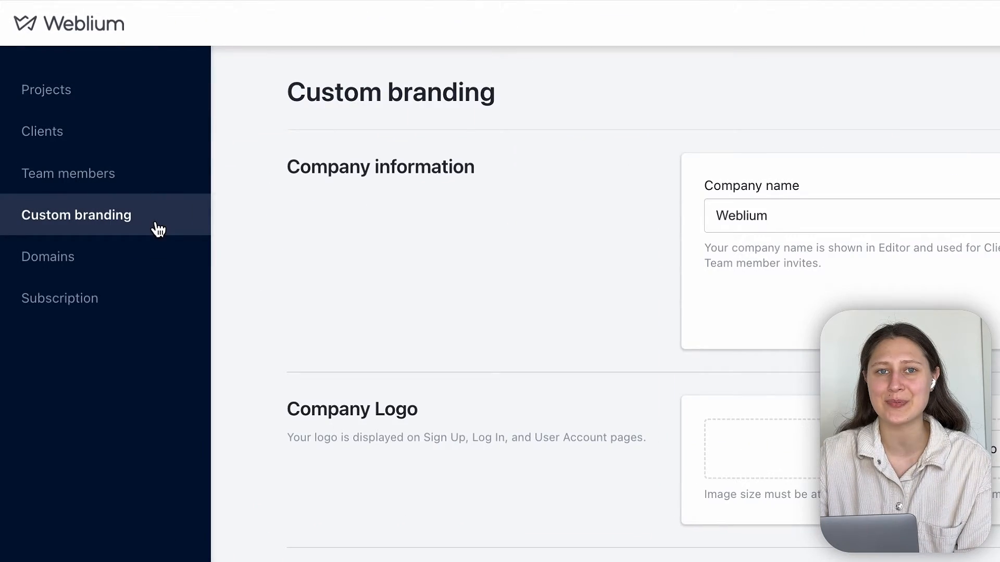
Step: Upload Logotype-padding-complete-blue.png as the company logo, dismiss the notice and return to Clients
click(611, 470)
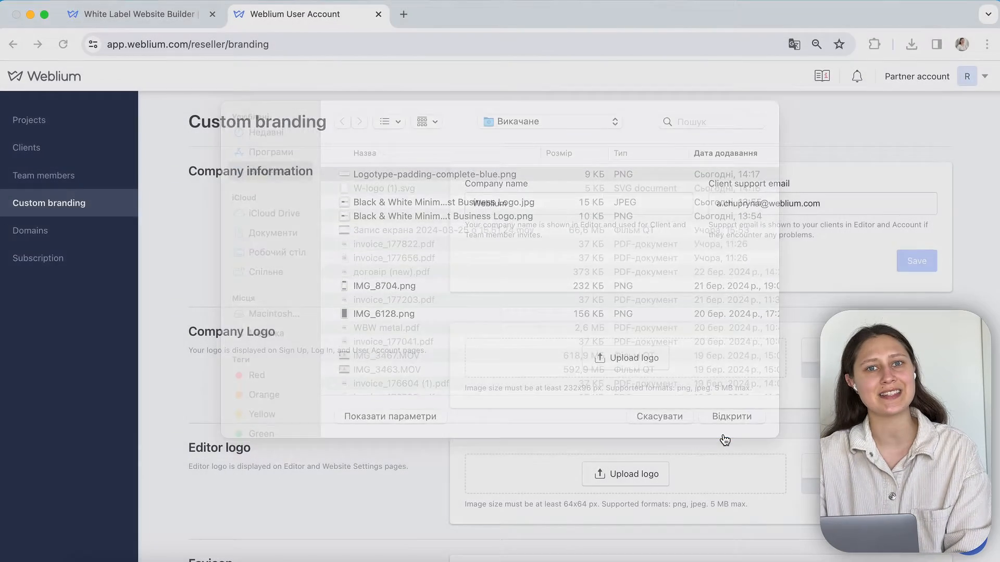
click(731, 417)
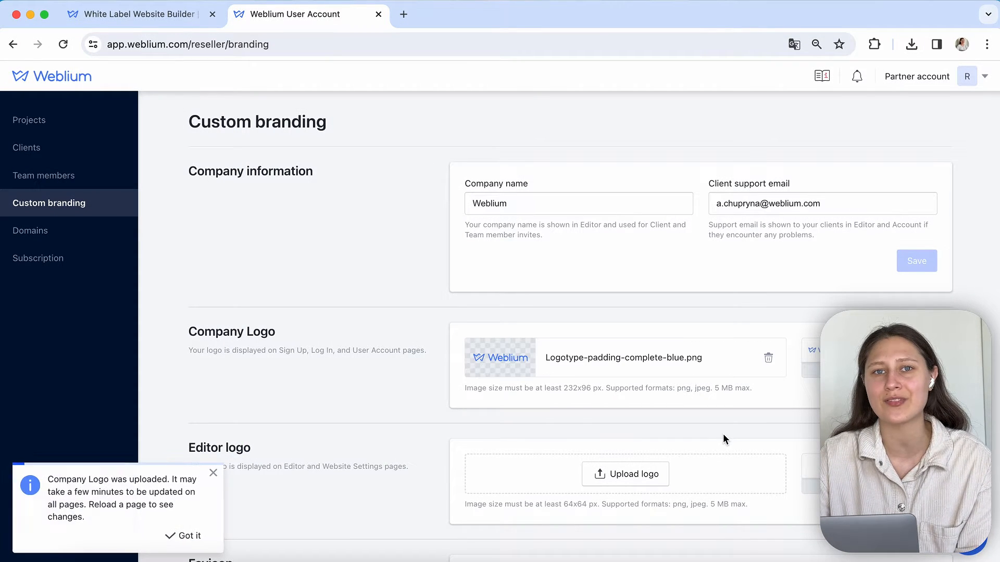
mouse_move(397, 488)
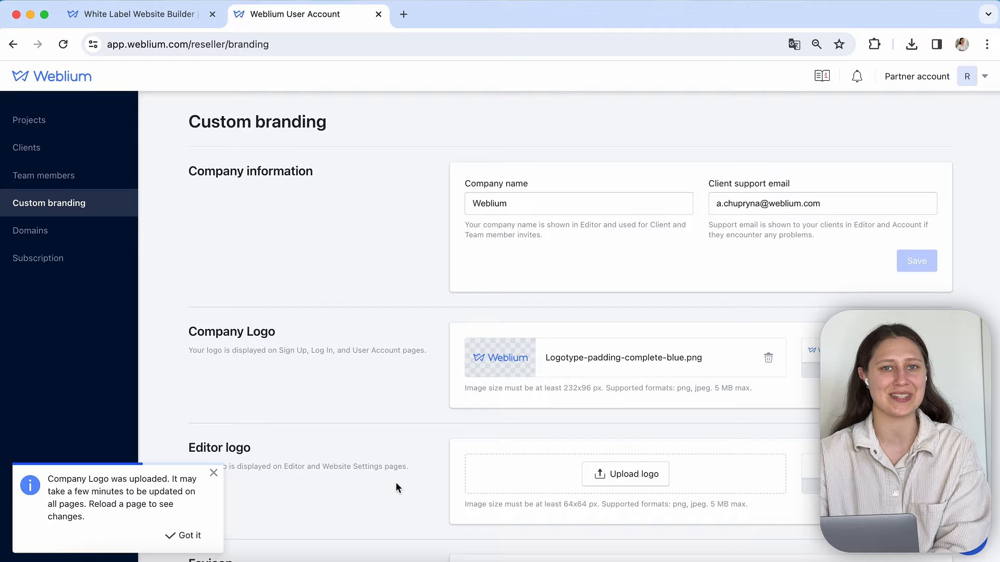
click(187, 535)
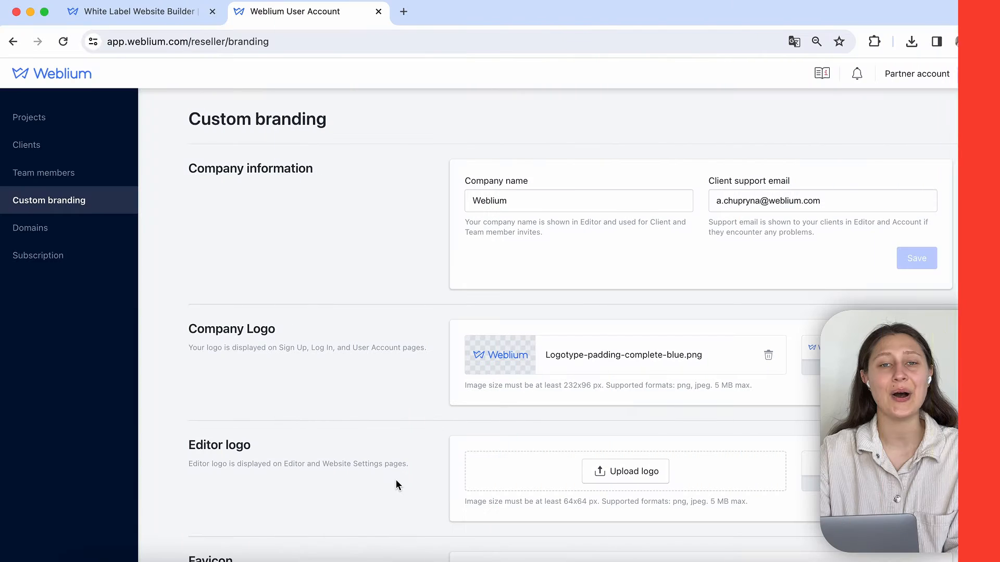
click(26, 145)
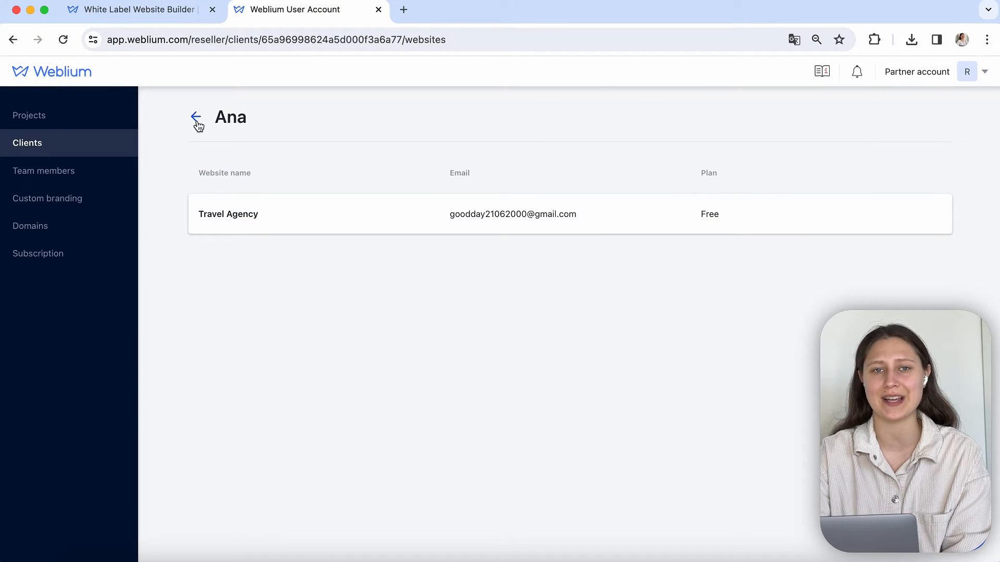
Step: Check the websites of clients jvh and Alex (each a Sport Clothes site), returning to the client list between them
click(196, 119)
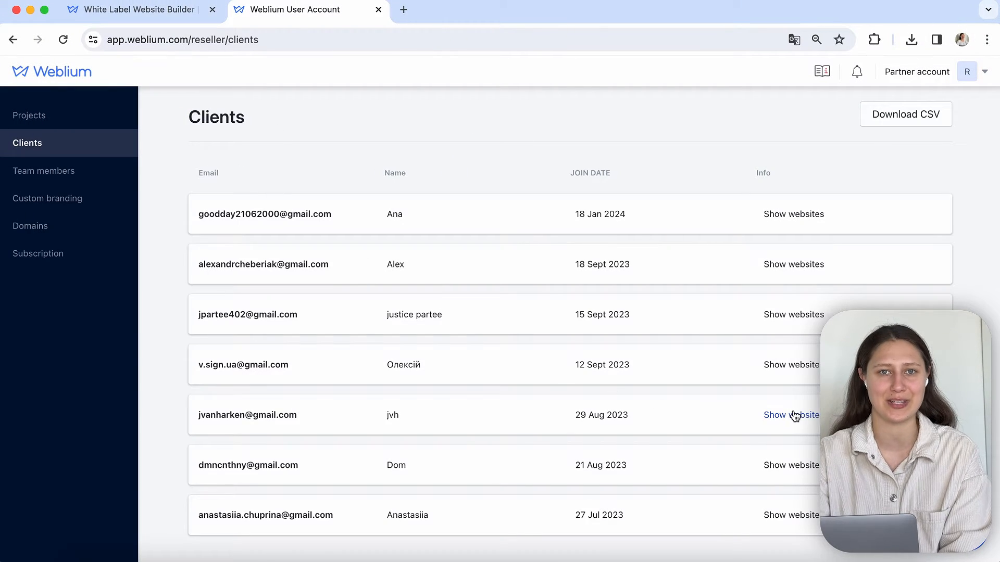
click(793, 416)
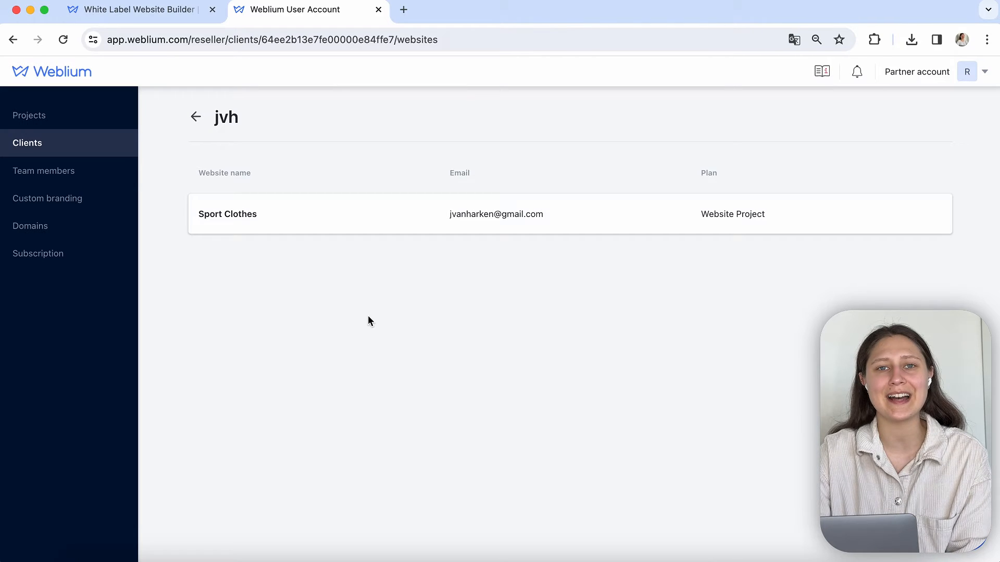
click(196, 117)
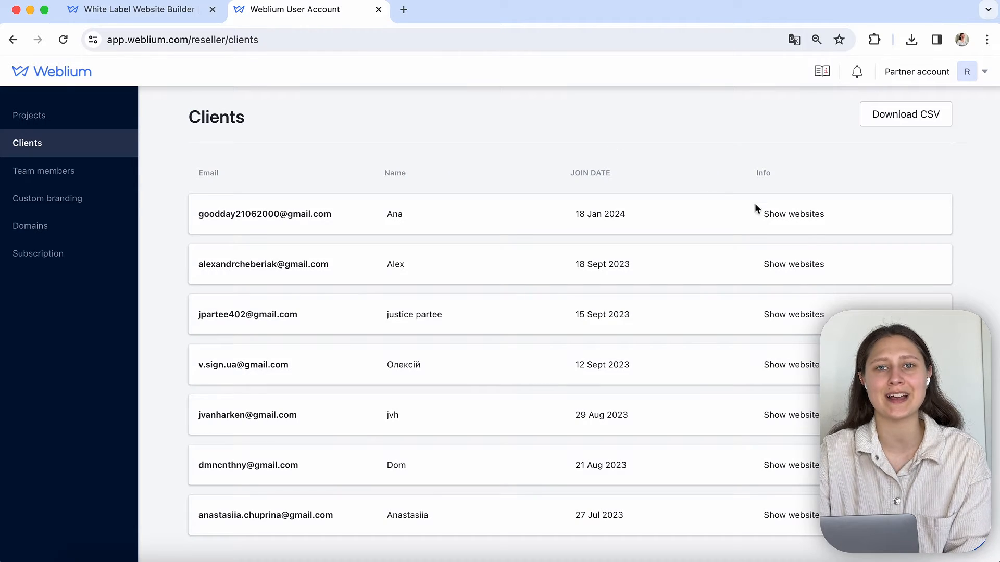
click(793, 264)
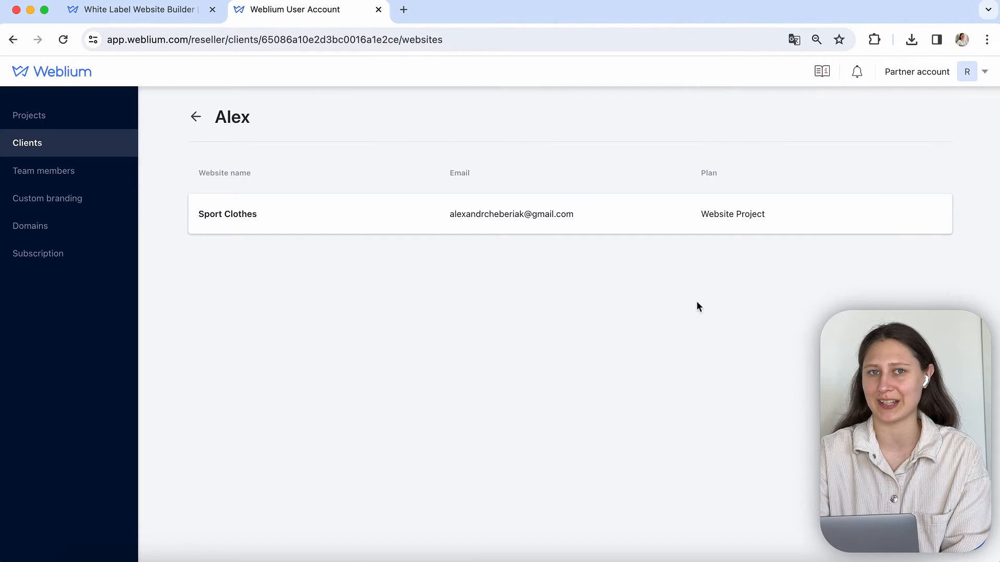
click(196, 117)
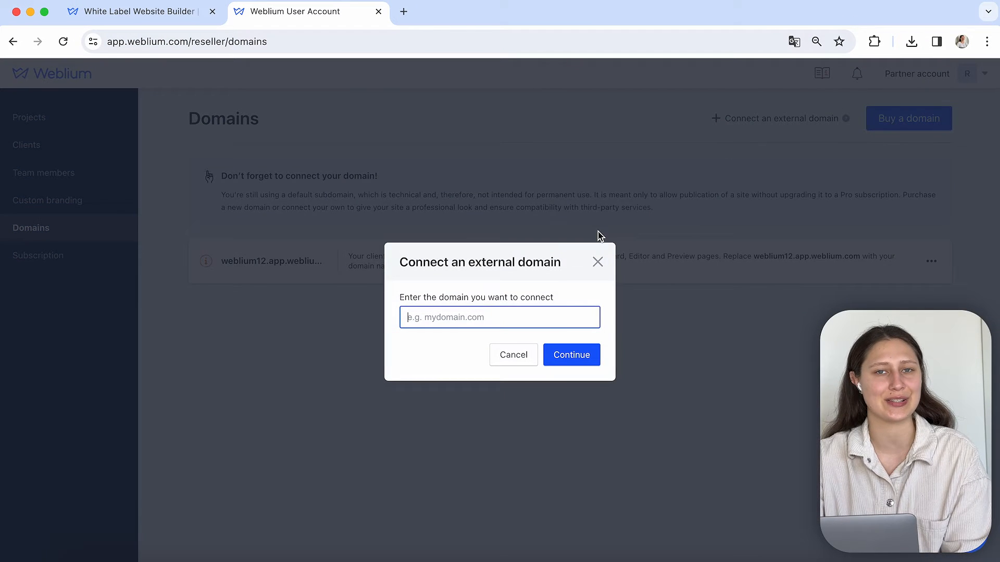
Step: Connect the external domain yourdomain.com through its nameserver setup, then search a domain to buy
text(yourdomain.com)
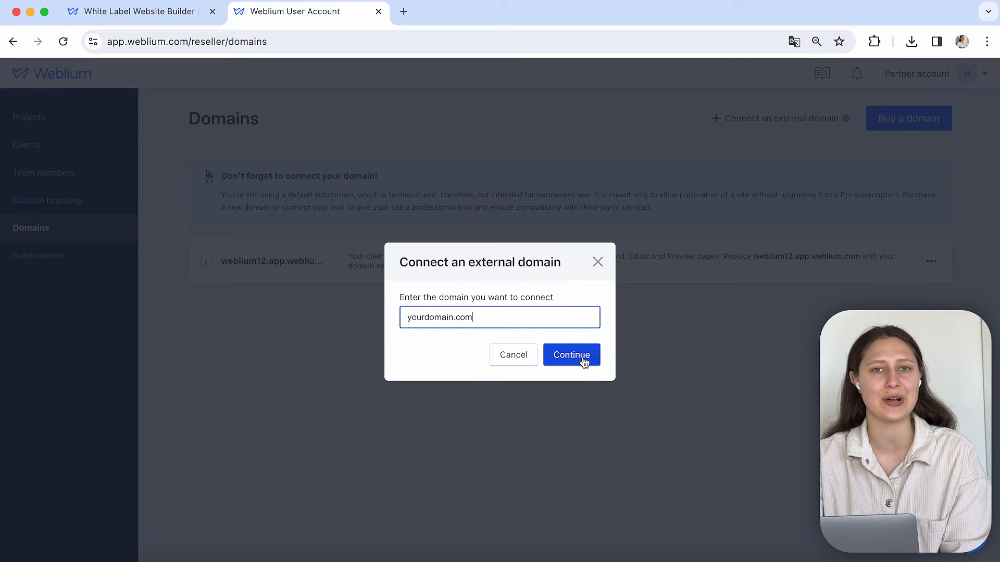
click(571, 355)
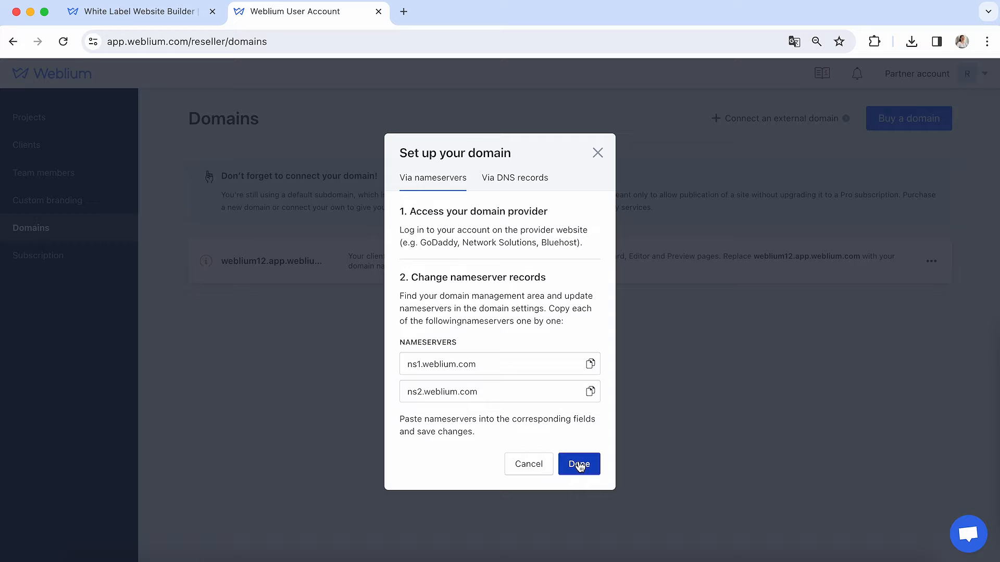
click(578, 464)
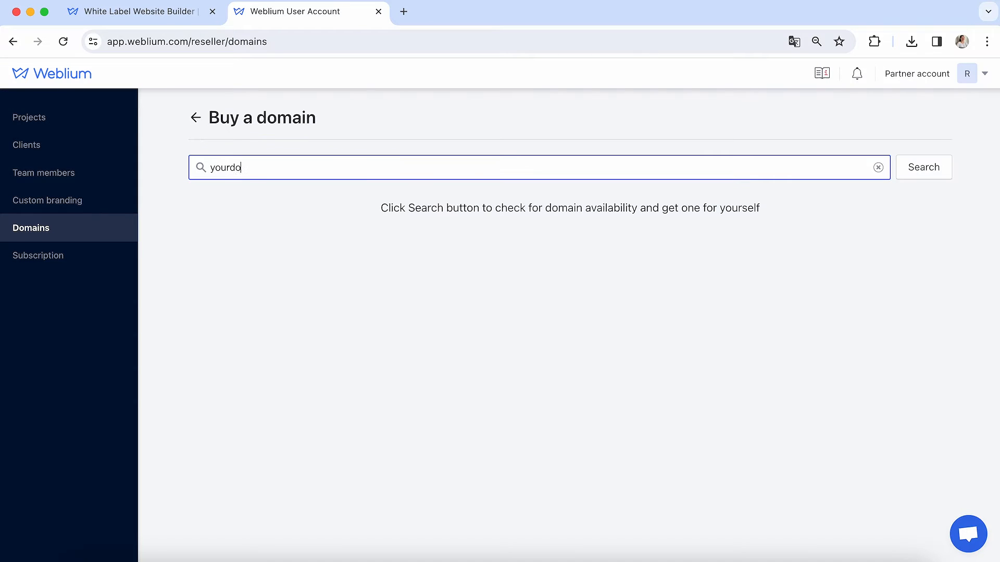
click(923, 167)
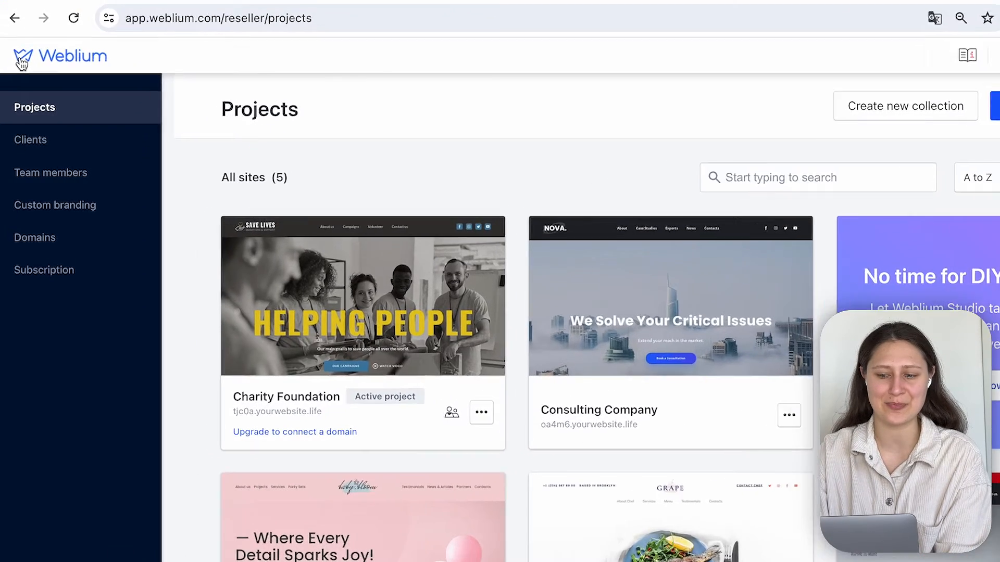
click(51, 173)
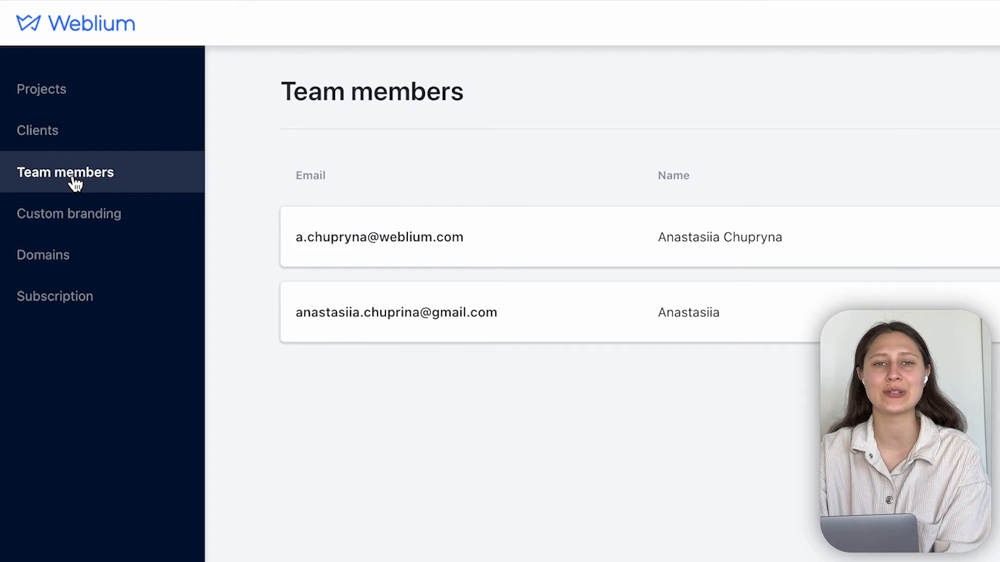
mouse_move(134, 184)
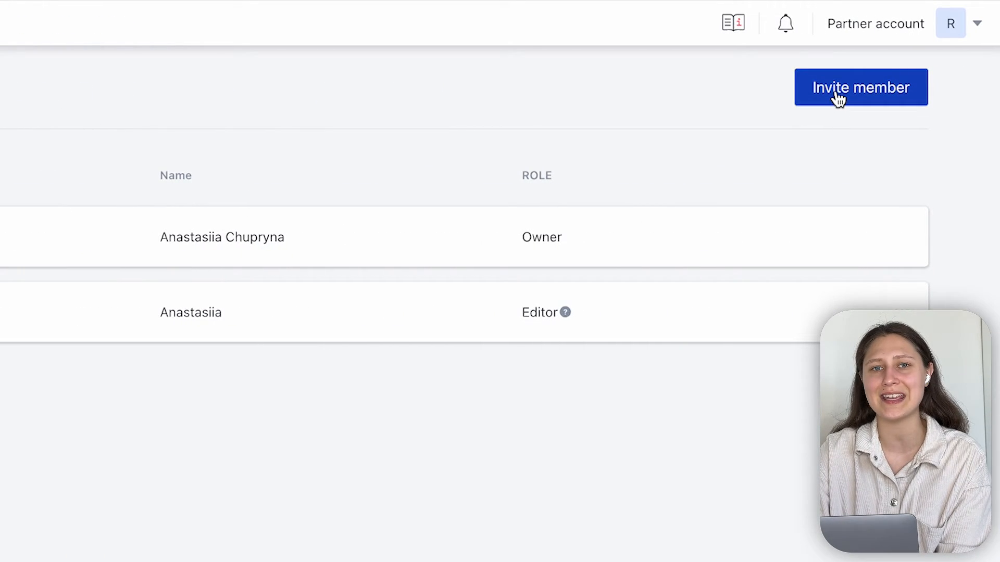
click(860, 87)
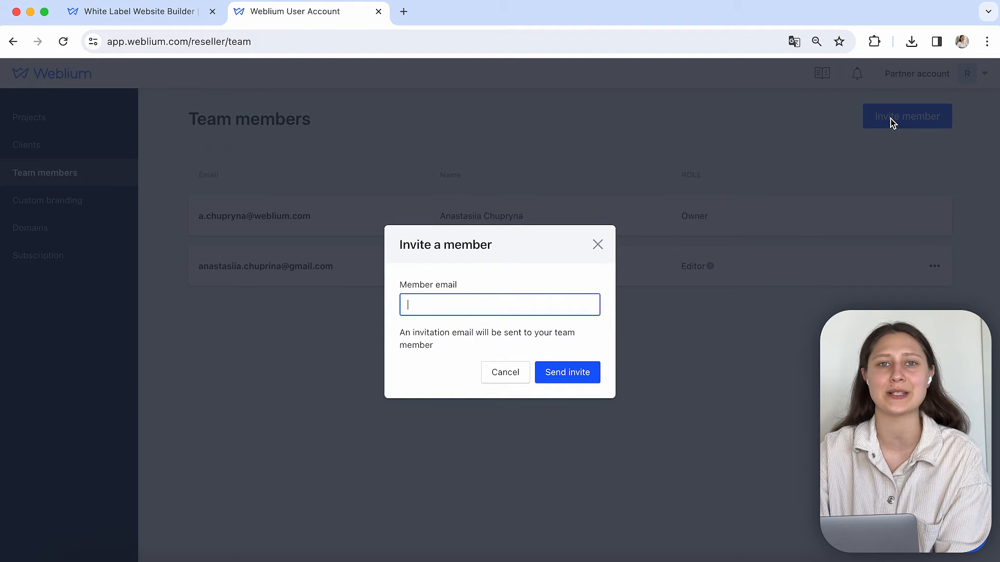
text(john.smith)
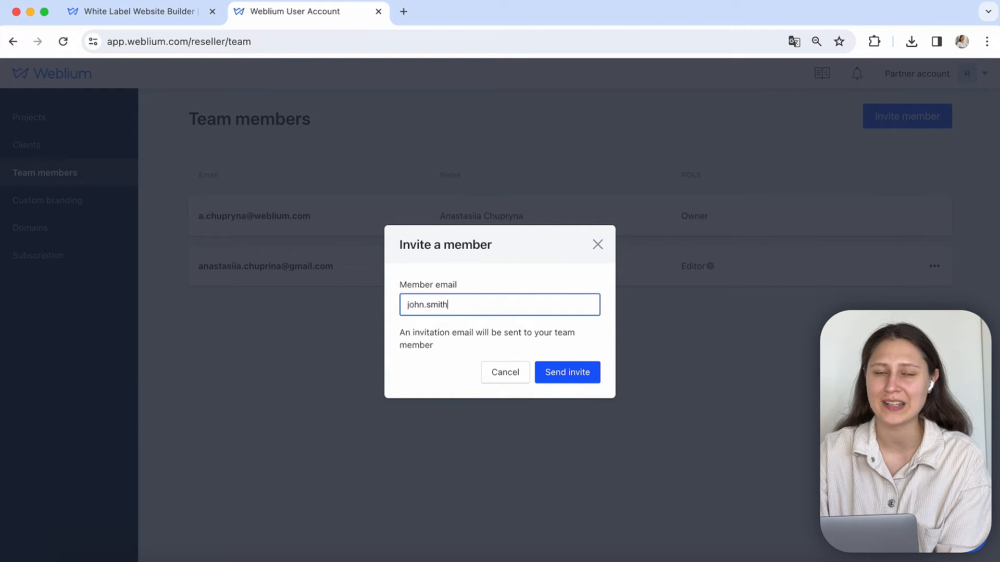
text(@yourbrand.com)
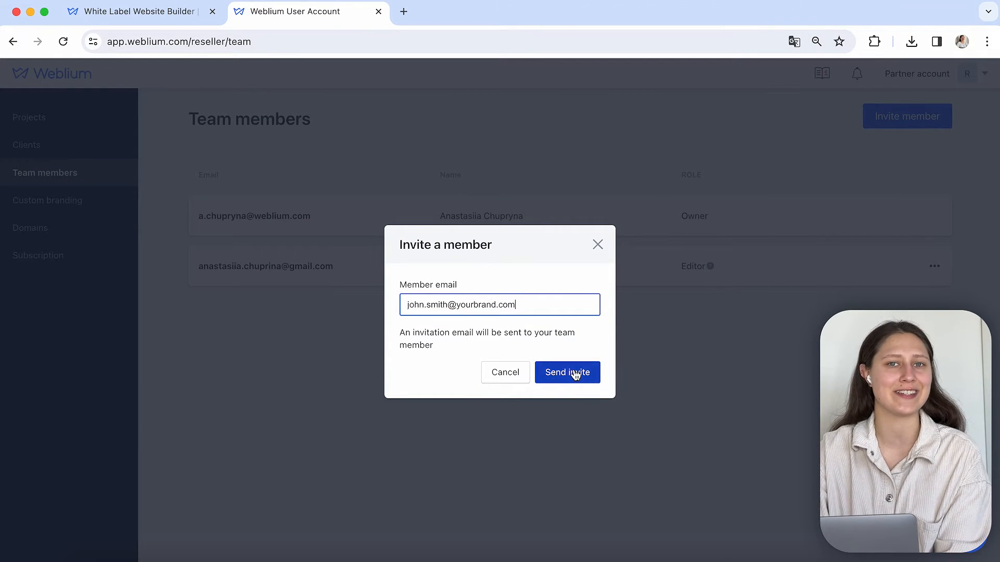
click(567, 372)
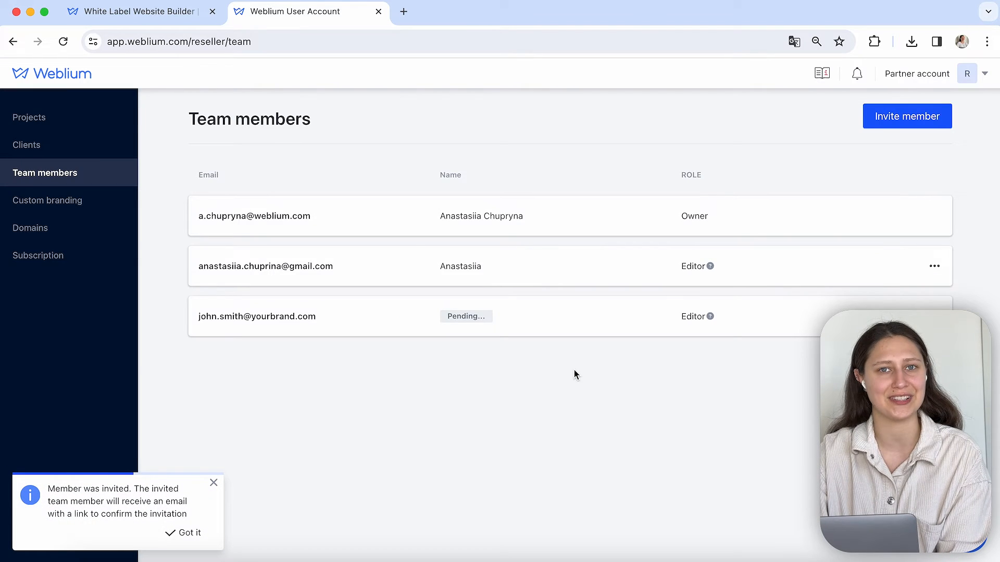
mouse_move(710, 318)
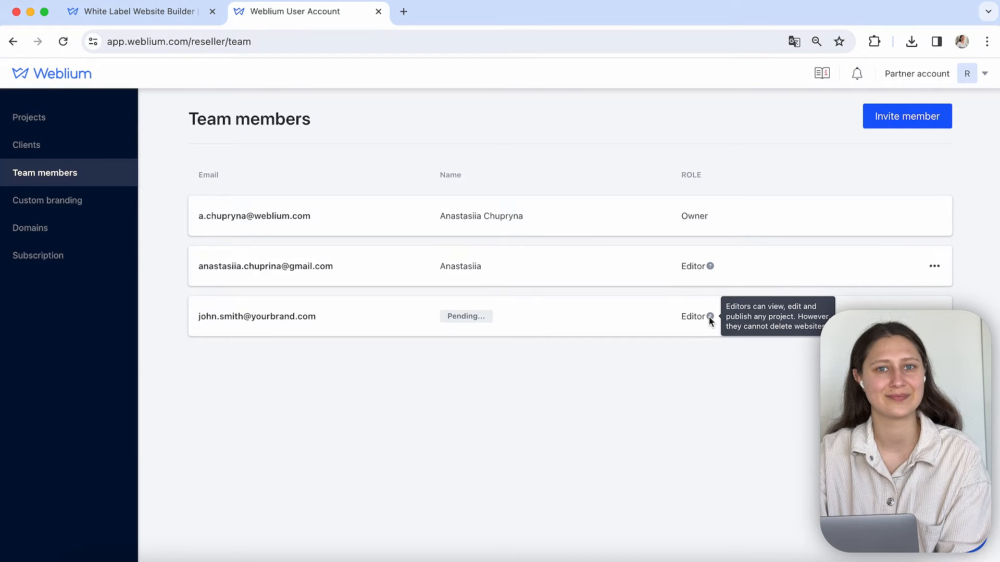
click(29, 116)
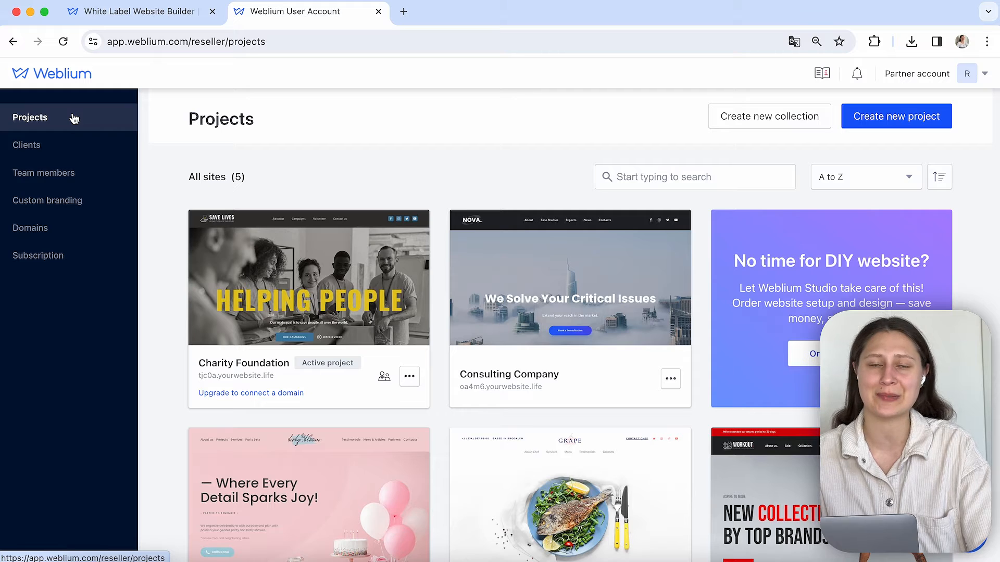
mouse_move(950, 134)
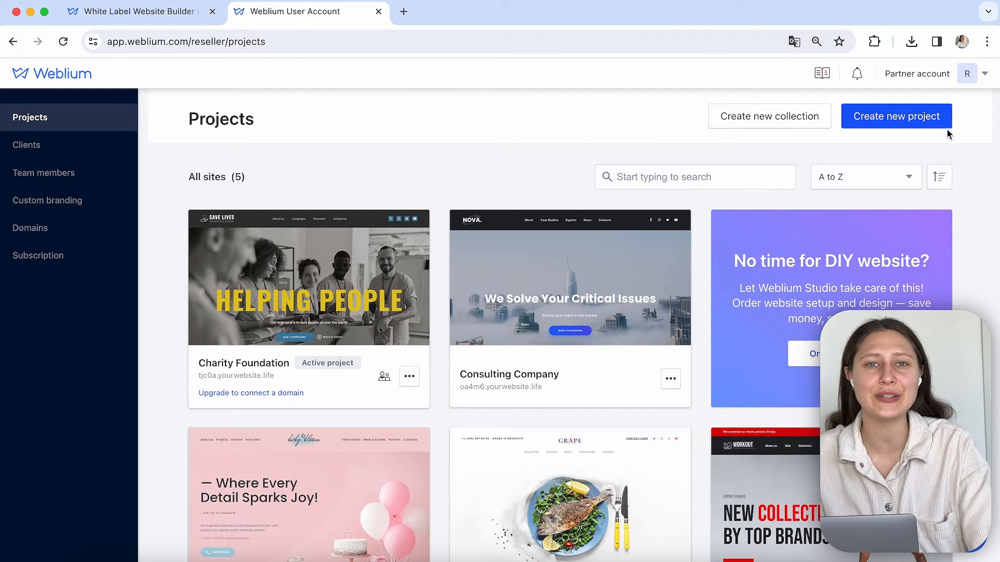
Step: Start a new project and filter the template gallery to Pets & Animals and Entertainment & Music
click(895, 116)
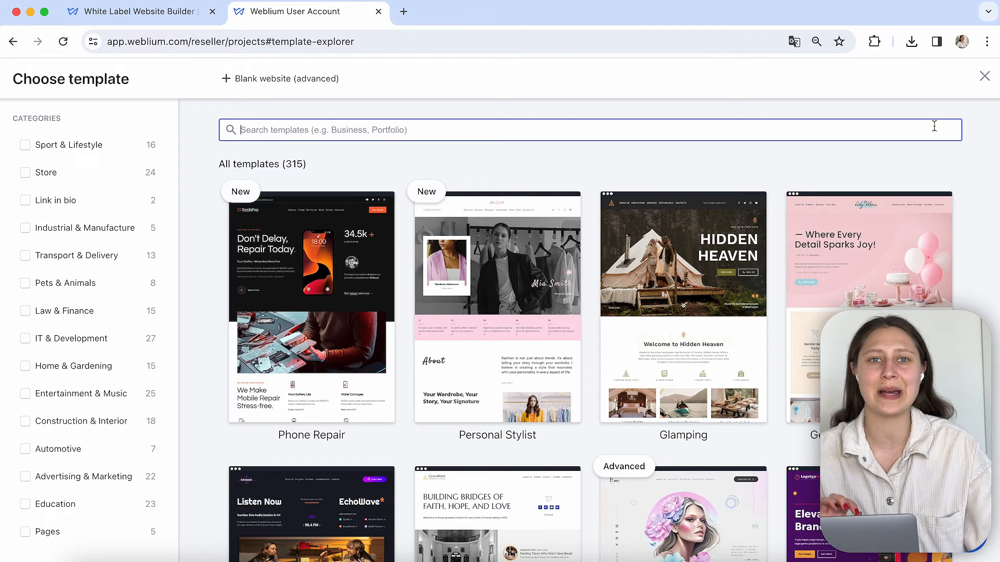
mouse_move(514, 381)
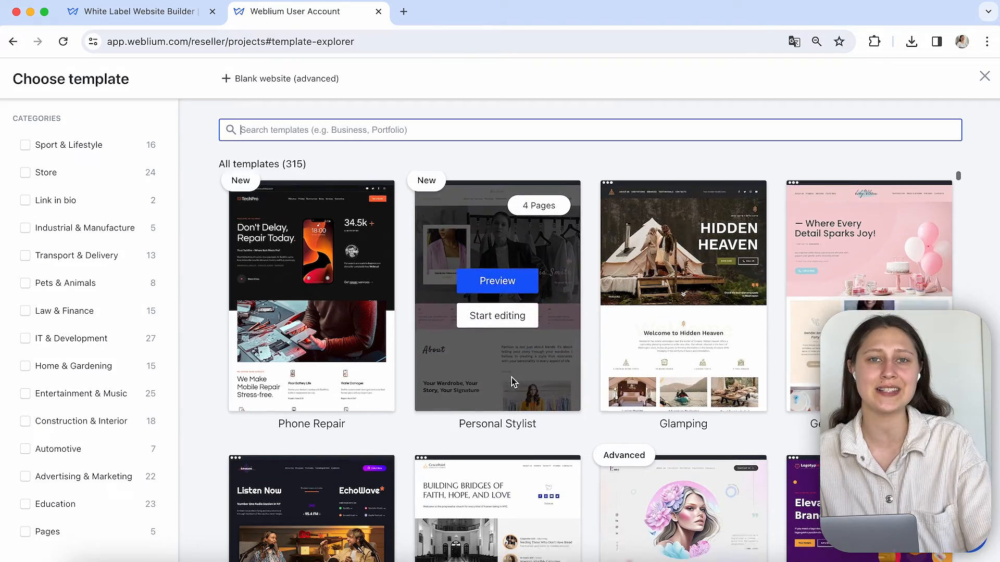
scroll(down, 3)
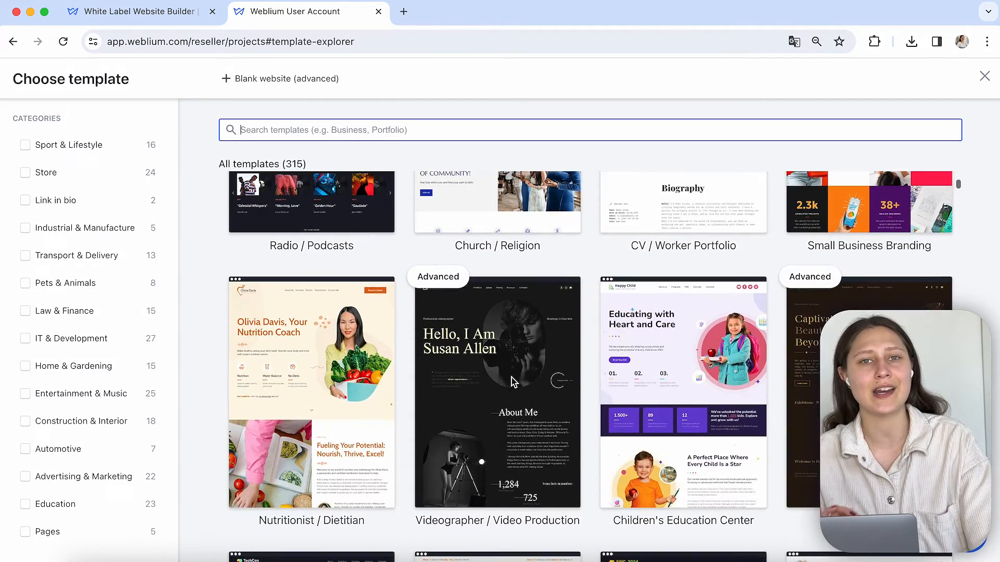
scroll(down, 3)
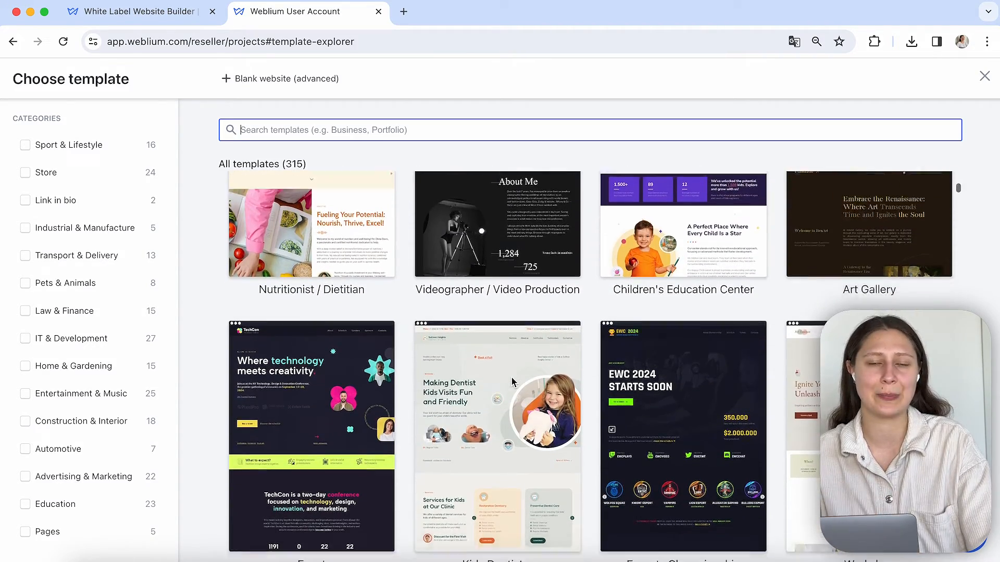
scroll(down, 3)
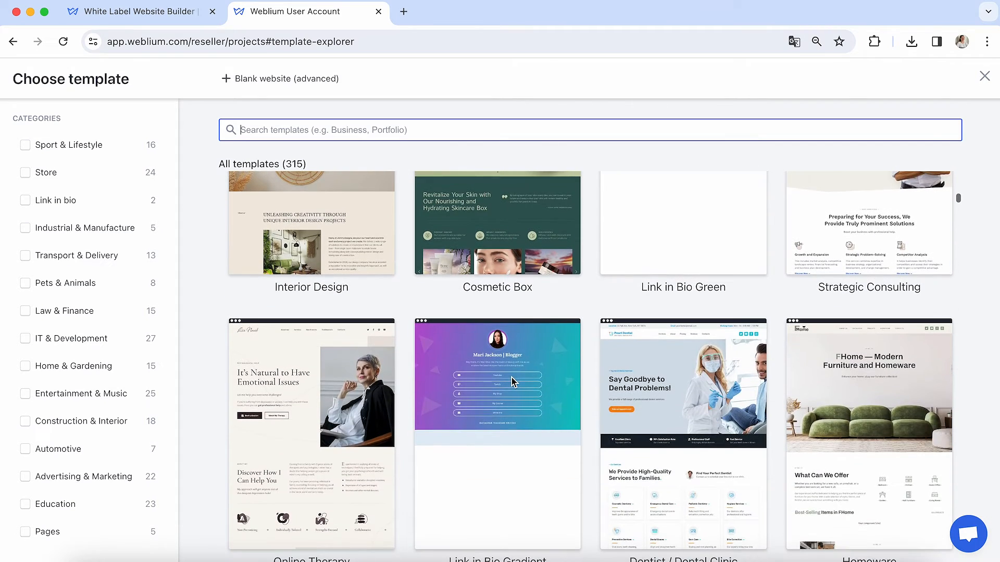
click(25, 282)
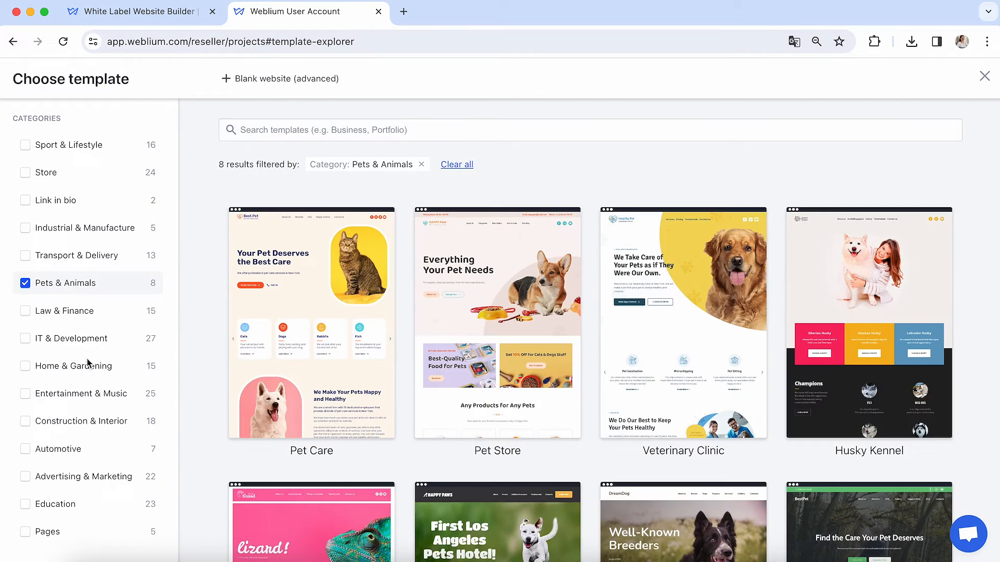
click(25, 393)
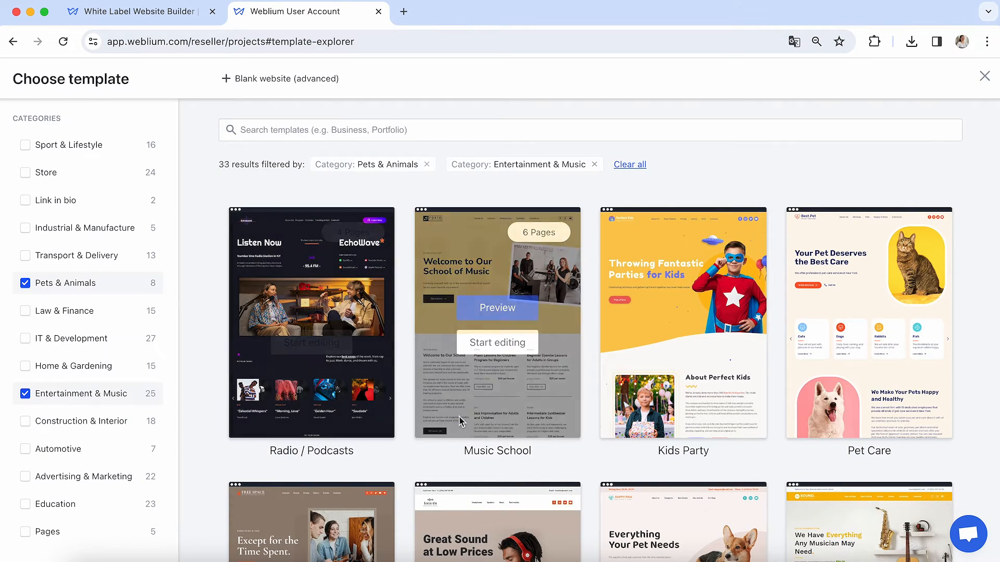
Step: Browse the filtered templates and open a new site from the Maestro Piano template in the editor
scroll(down, 3)
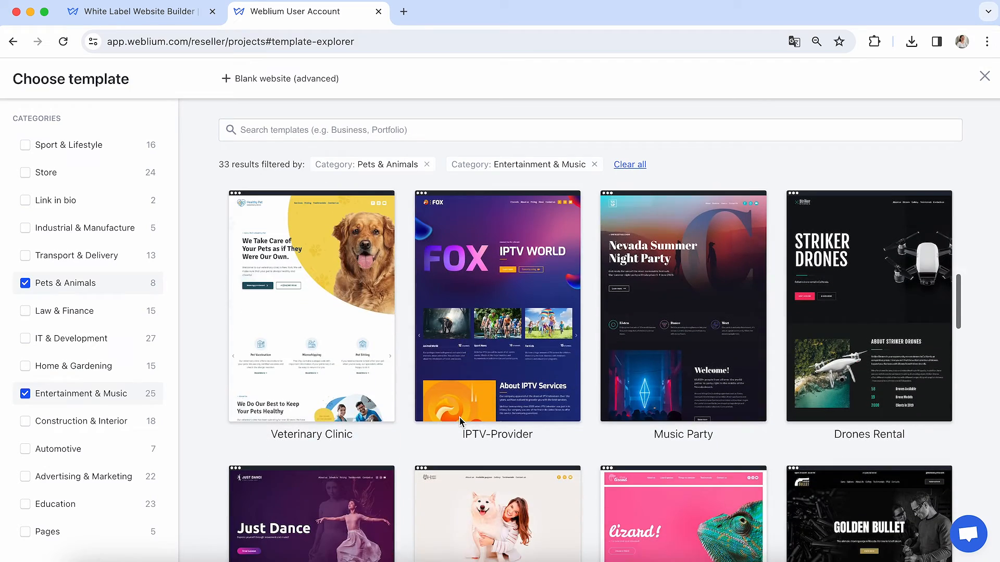
scroll(down, 3)
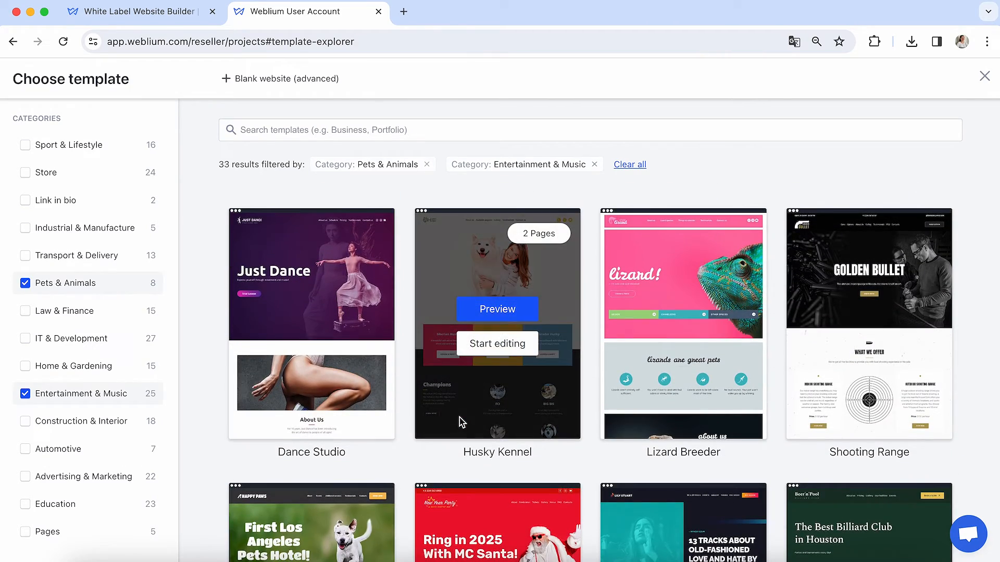
scroll(down, 3)
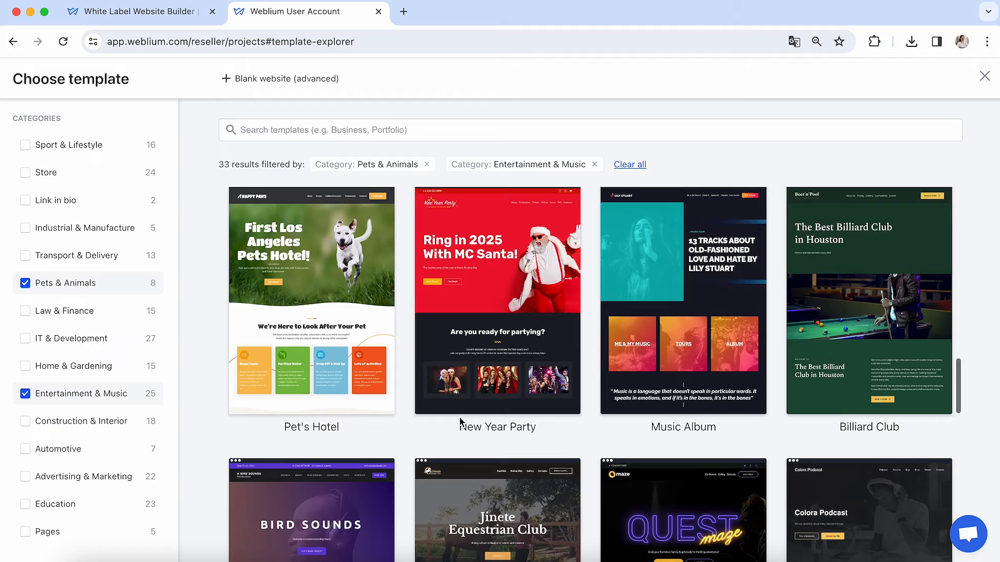
scroll(down, 3)
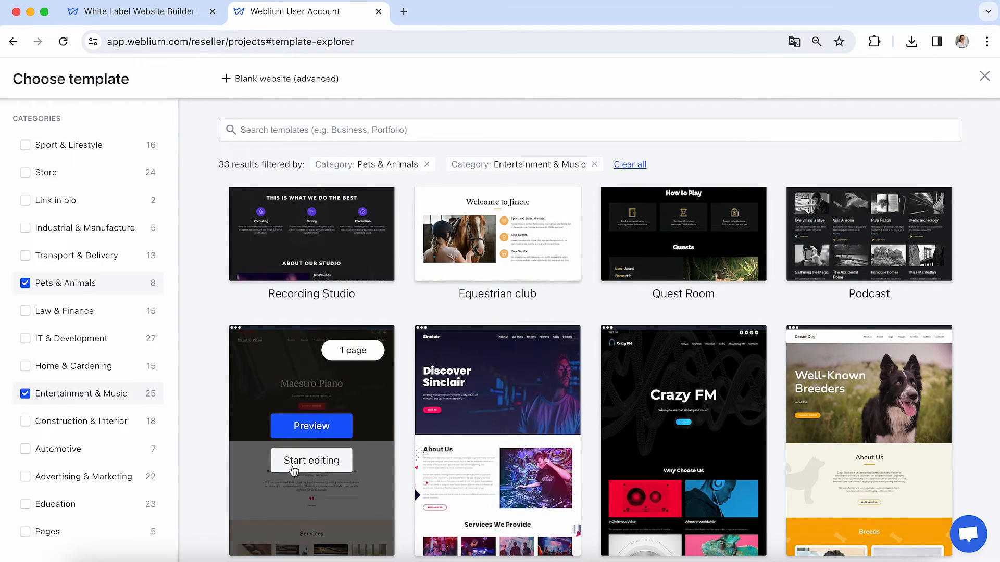
click(311, 460)
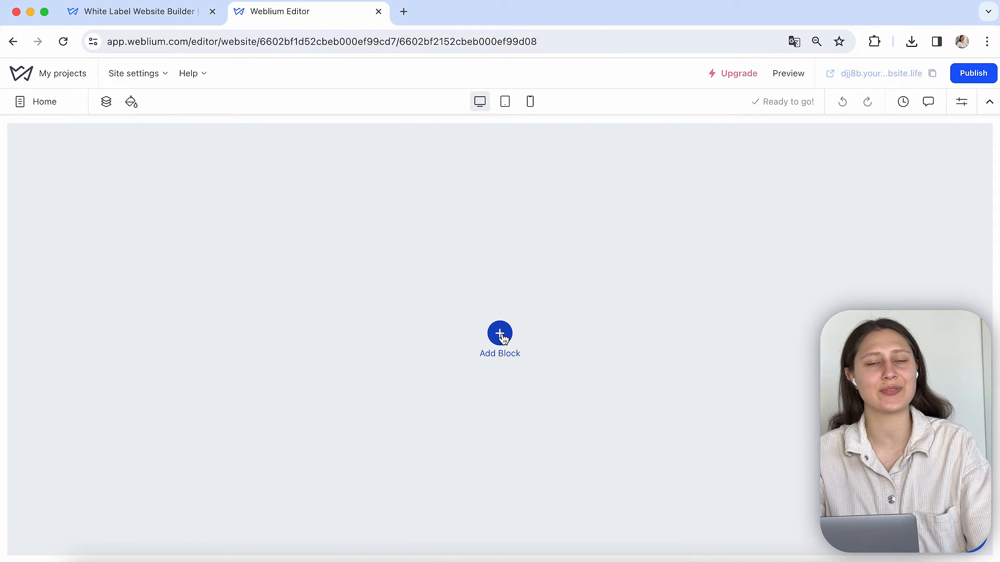
Step: Add the Quantum Company header-11 block to the empty Home page, answering the Add to all pages prompt
click(500, 334)
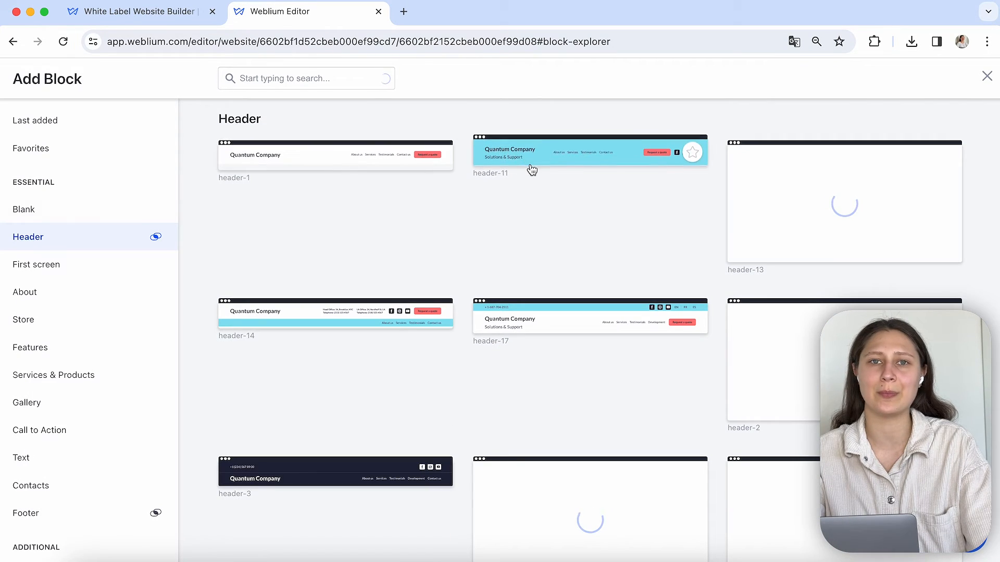
click(588, 151)
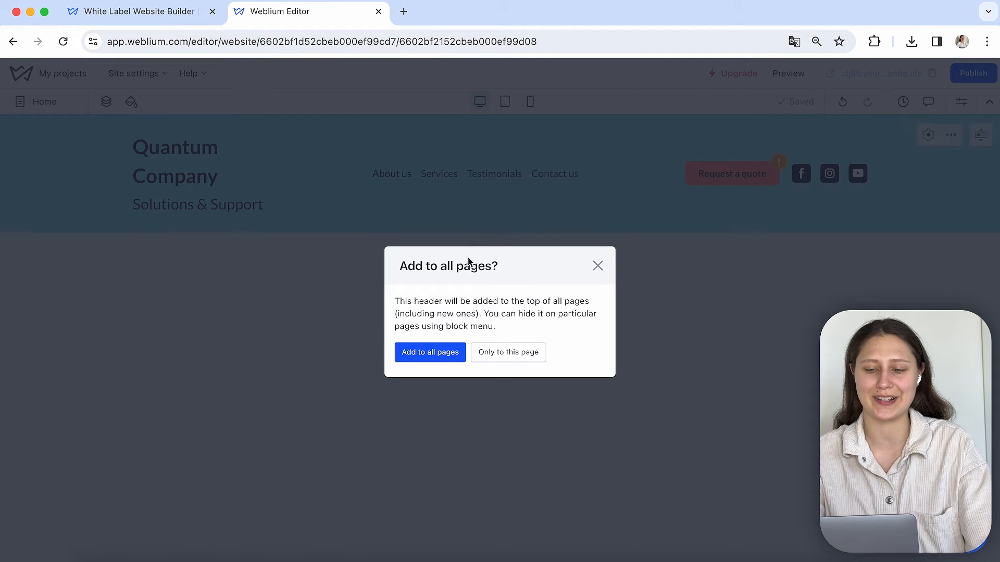
click(429, 352)
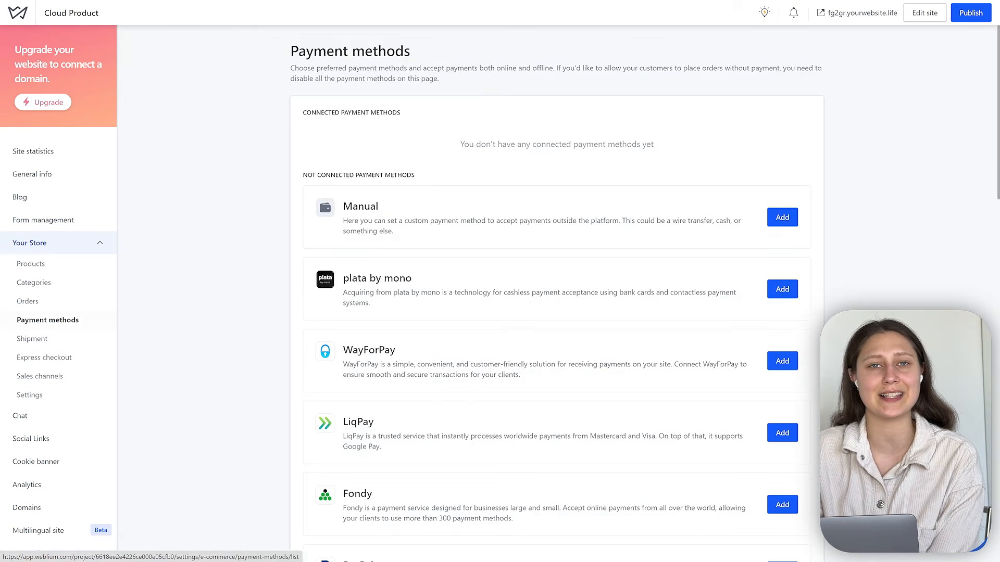
Step: Scroll the store payment methods, view Custom code settings, then go to the Analytics integrations
scroll(down, 3)
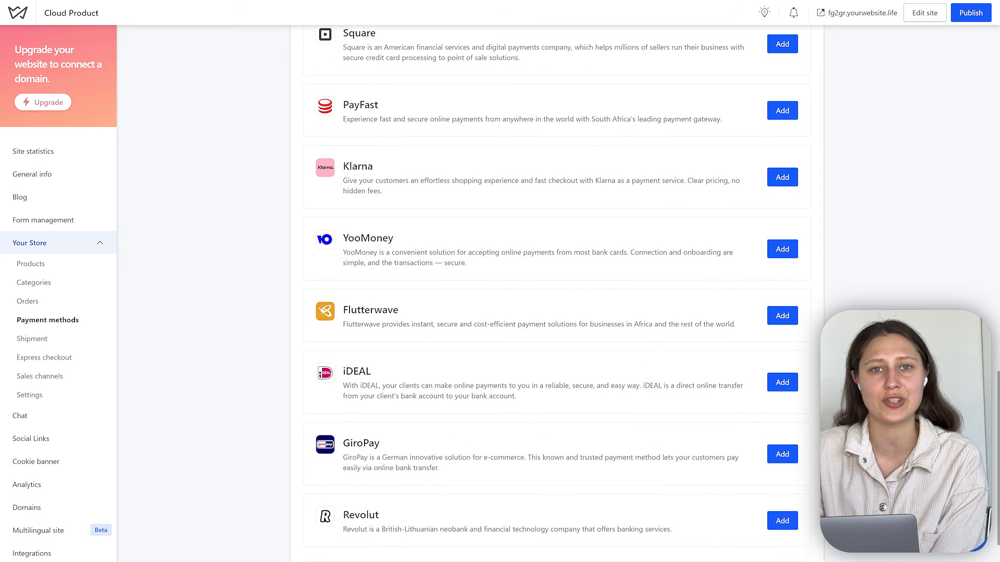
scroll(down, 3)
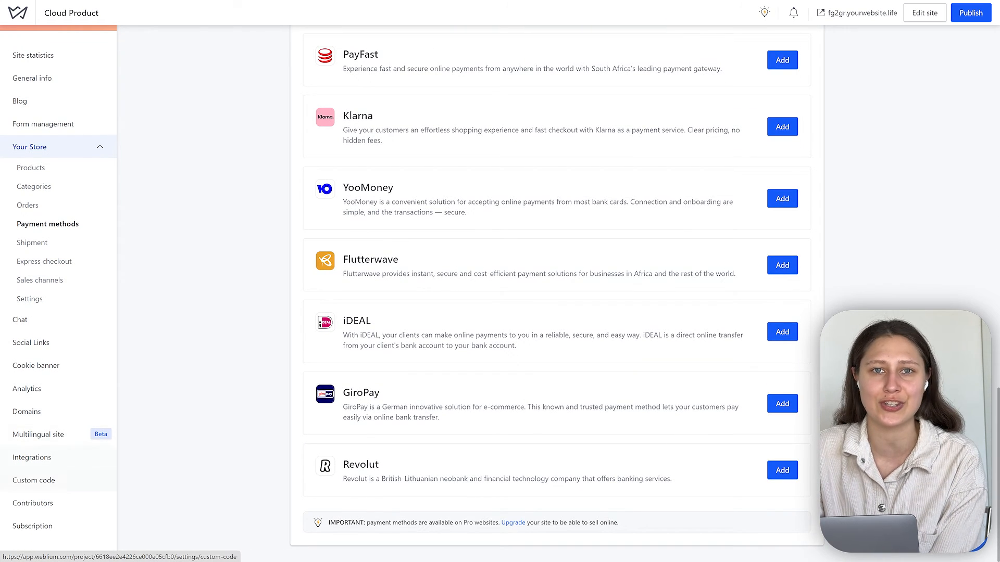
click(34, 480)
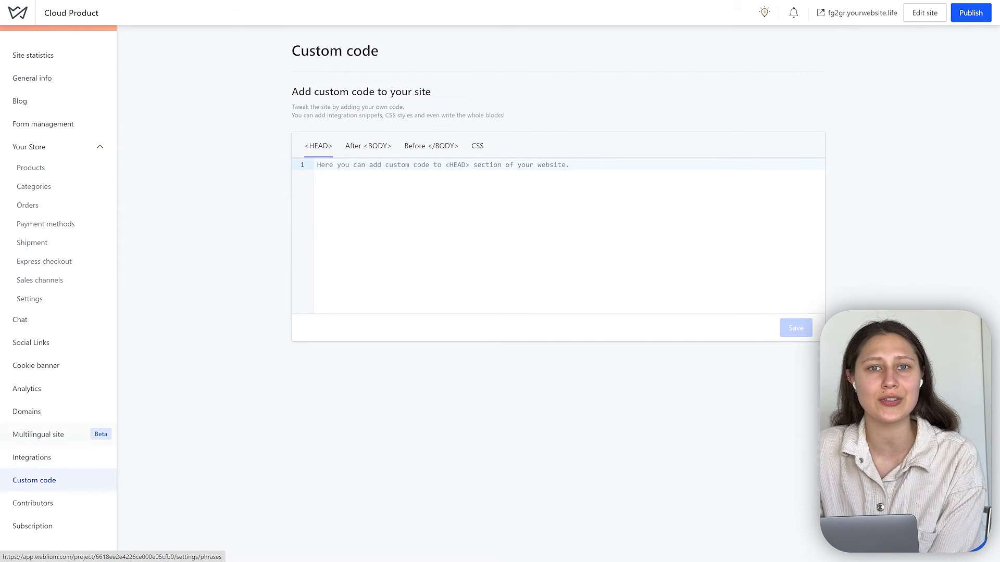
click(27, 389)
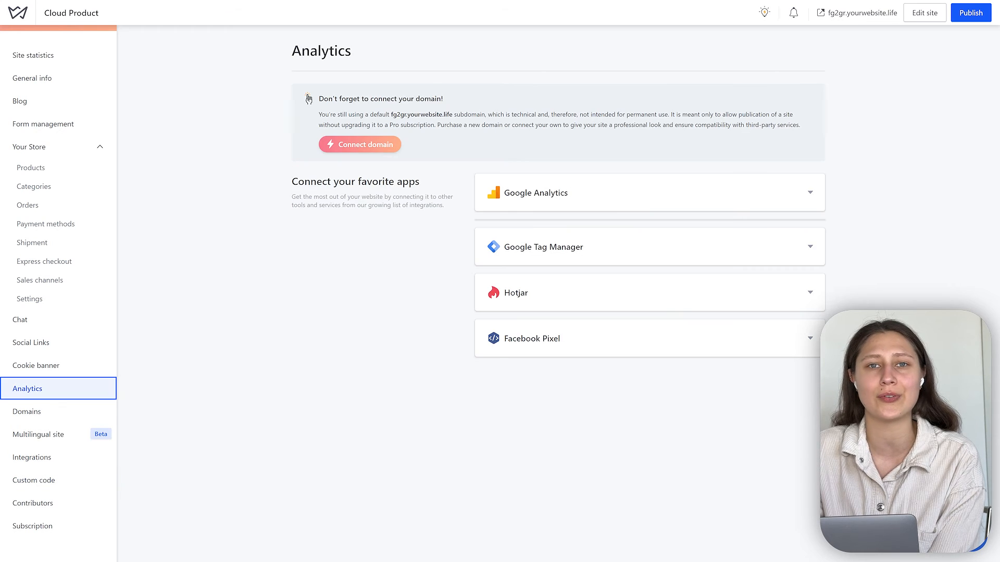